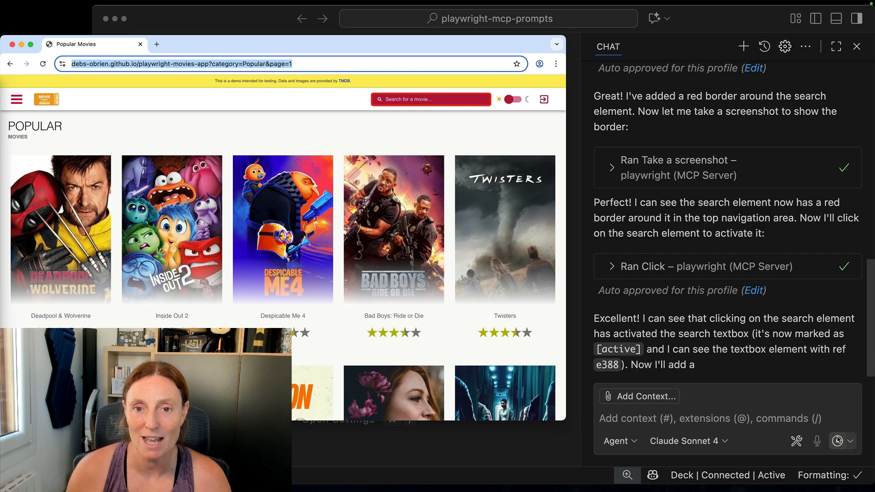
- Follow the agent's progress, then bring the VS Code window in front of the floating browser
scroll(down, 3)
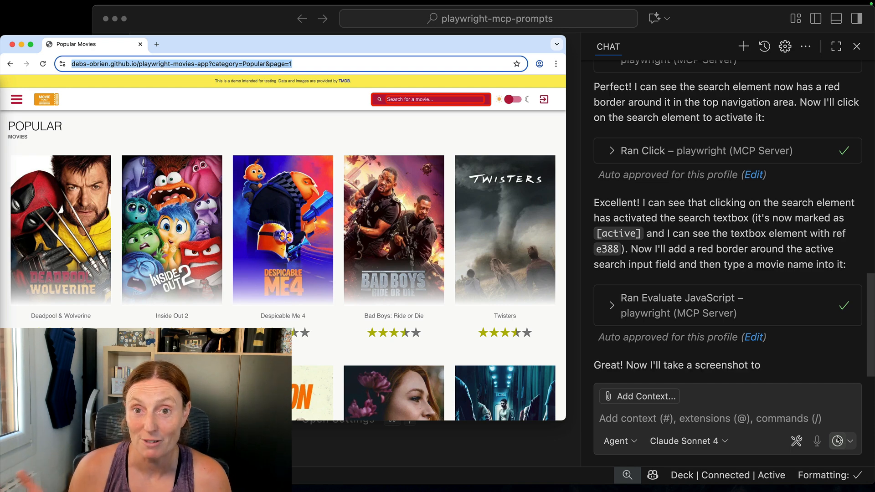
scroll(down, 3)
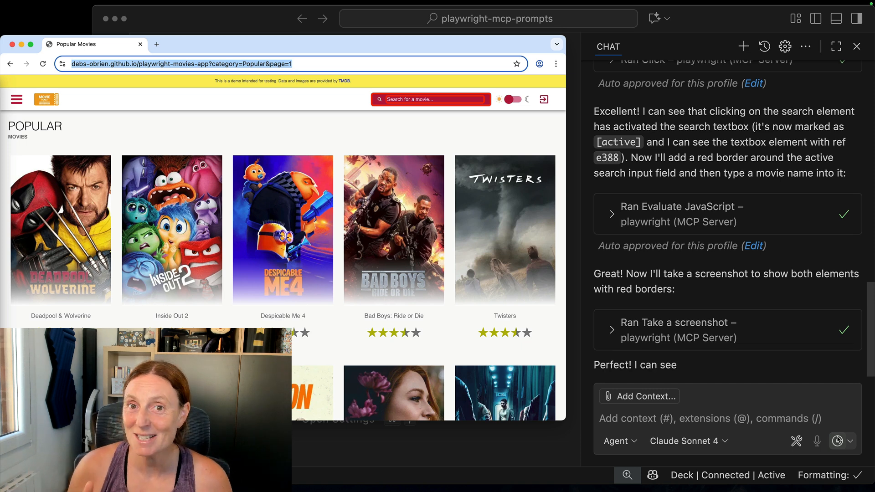
scroll(up, 3)
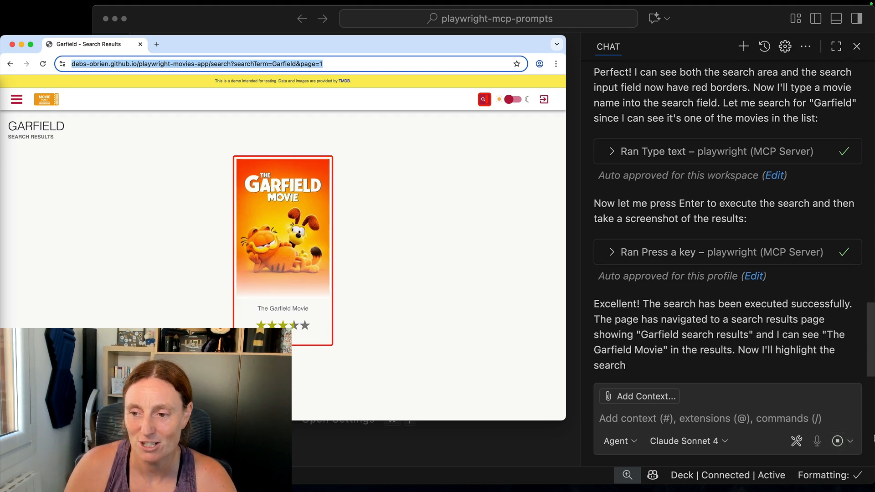
scroll(down, 3)
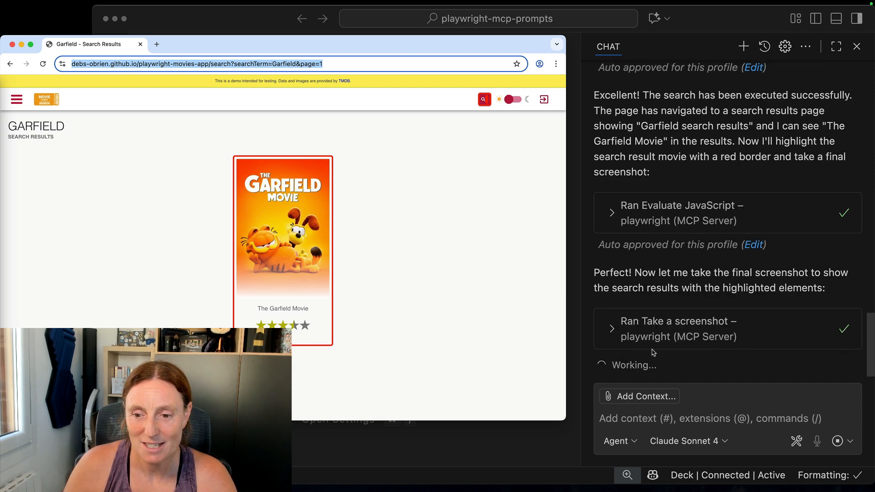
mouse_move(488, 439)
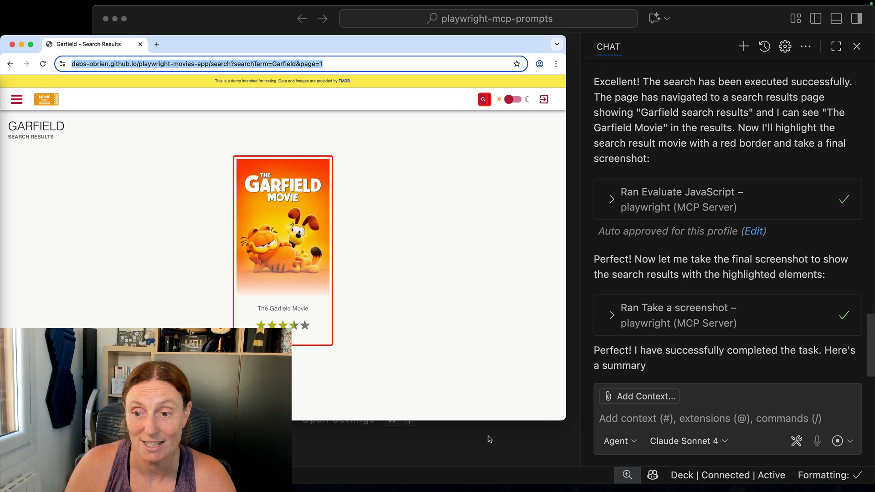
click(111, 50)
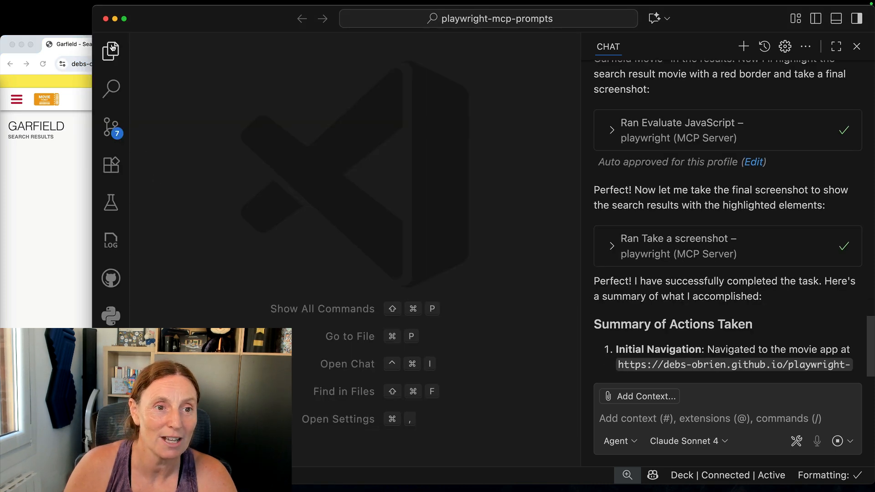
- Expand .playwright-mcp in the Explorer and preview the initial page, search element, search input and Garfield results screenshots
click(111, 50)
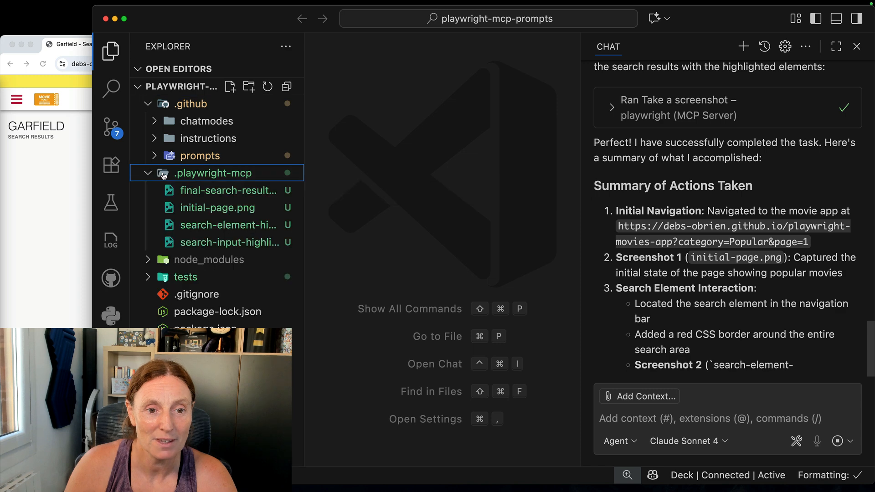
scroll(down, 3)
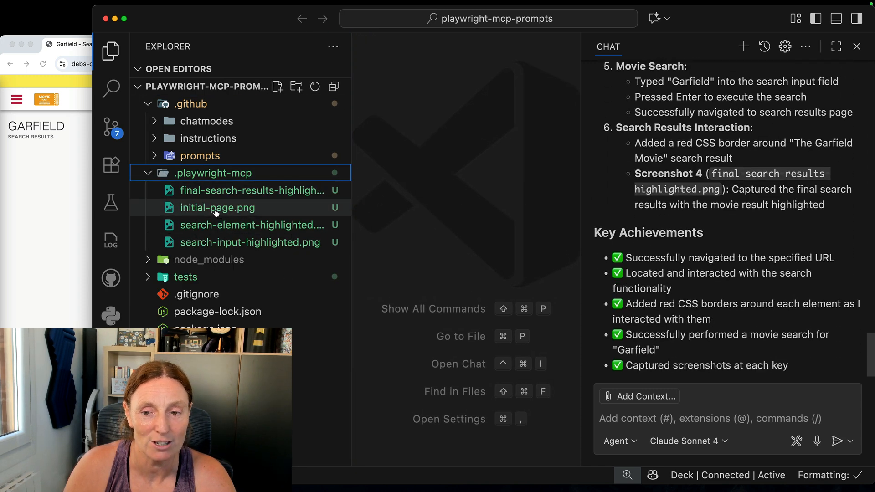
click(217, 207)
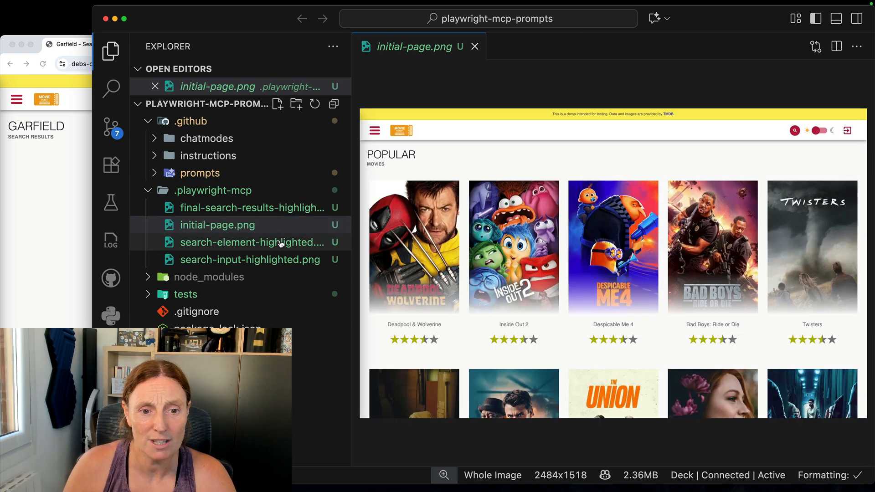
click(252, 243)
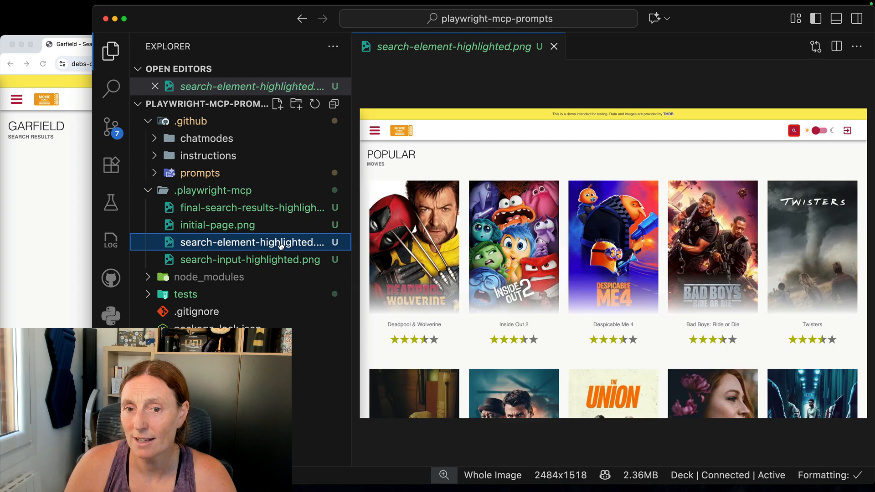
mouse_move(305, 232)
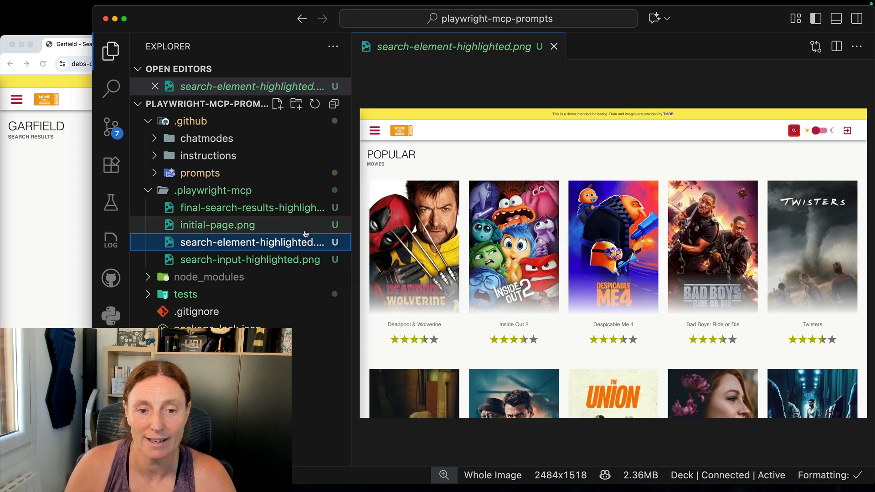
click(250, 260)
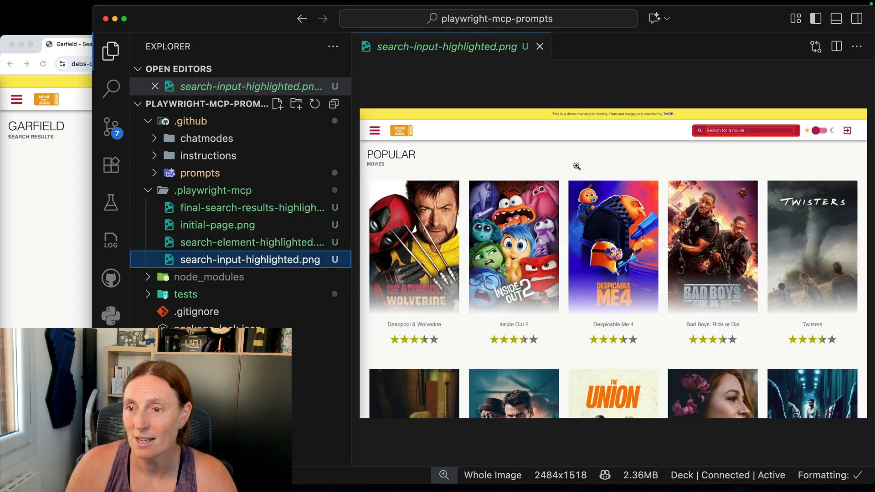
mouse_move(228, 210)
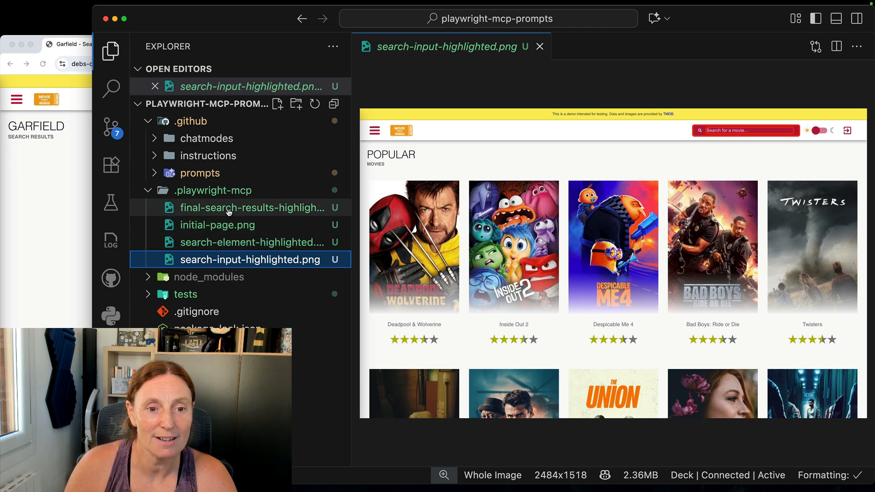
click(252, 208)
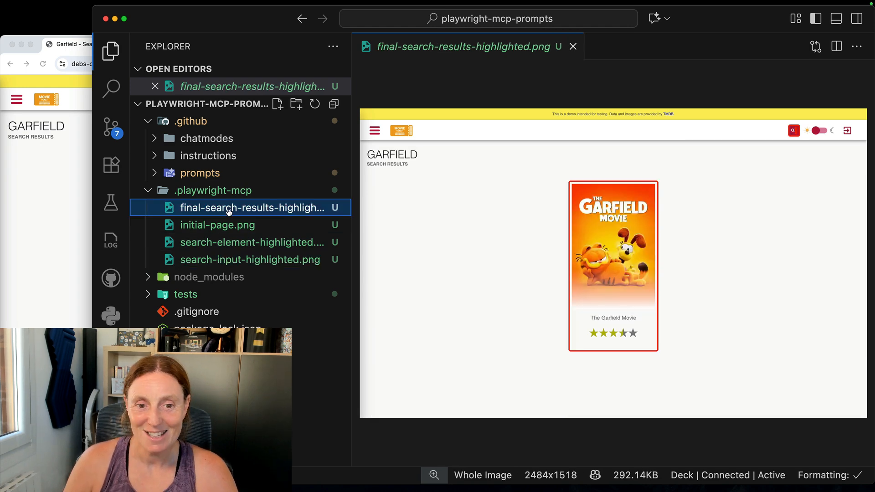
- Review the screenshots again, ending on the Garfield search-results capture
click(217, 226)
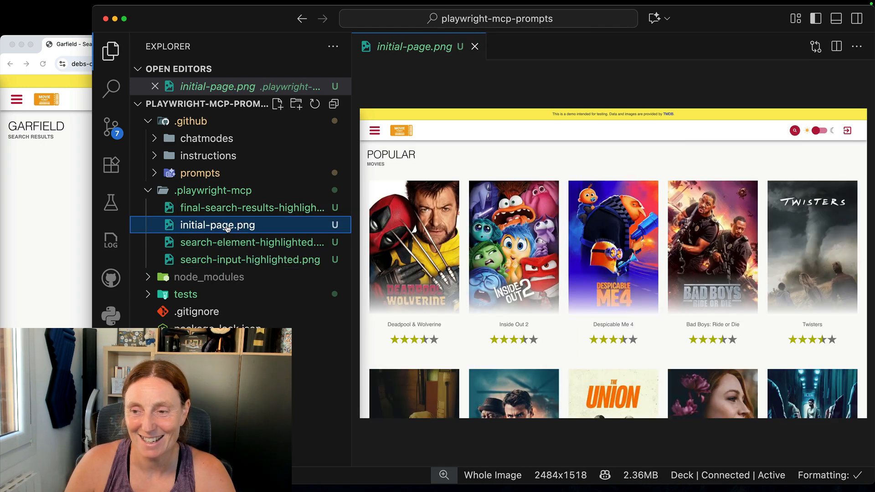
click(251, 242)
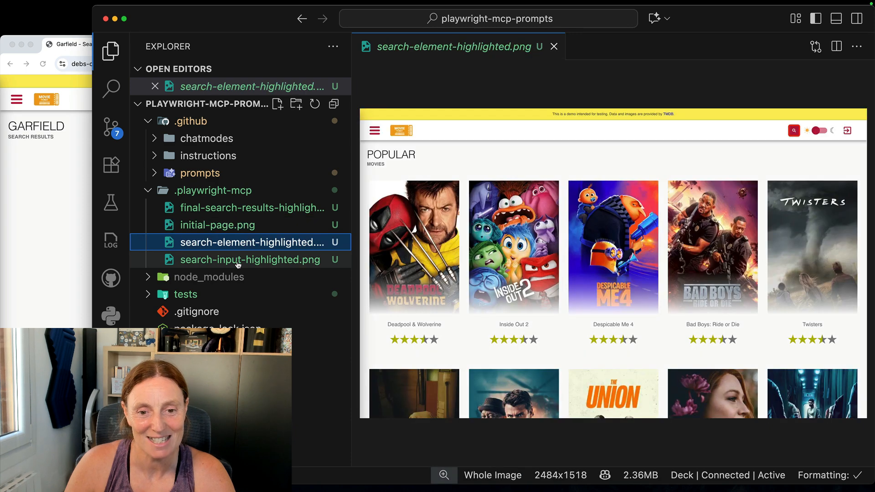
click(252, 207)
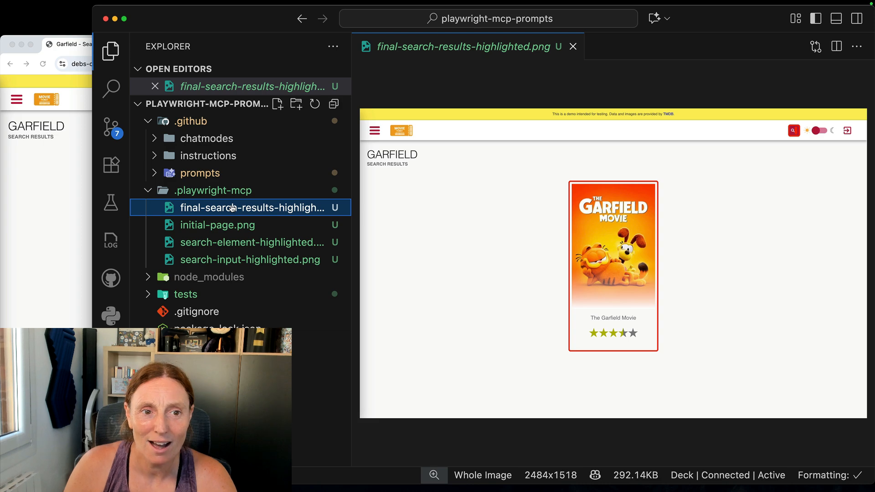
- Hide the side bar to enlarge the Garfield screenshot, then show the chat scrolled to the original prompt
click(110, 51)
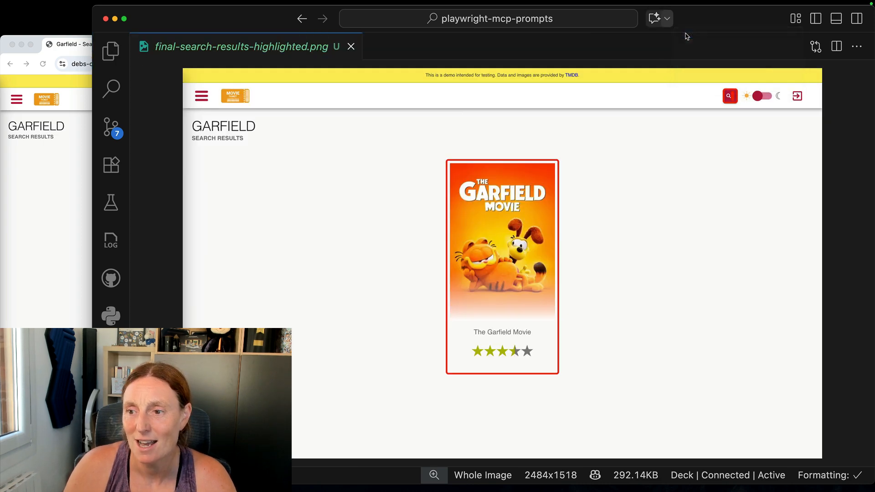
click(658, 18)
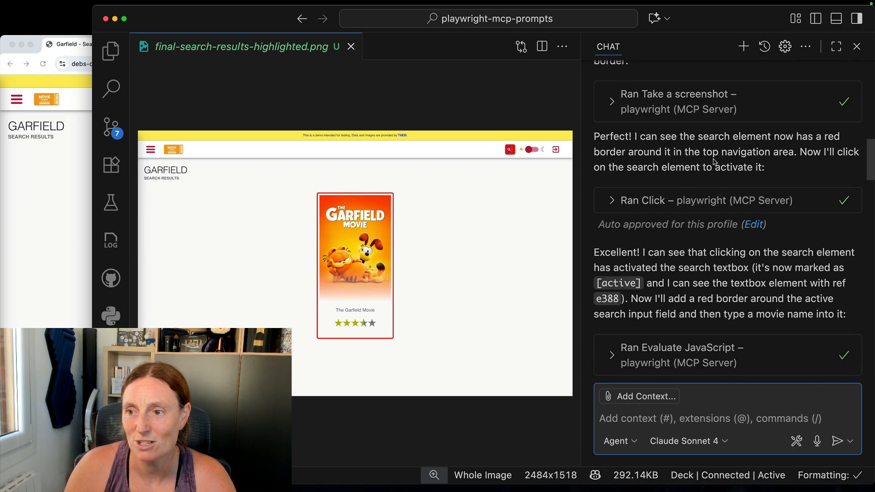
scroll(up, 3)
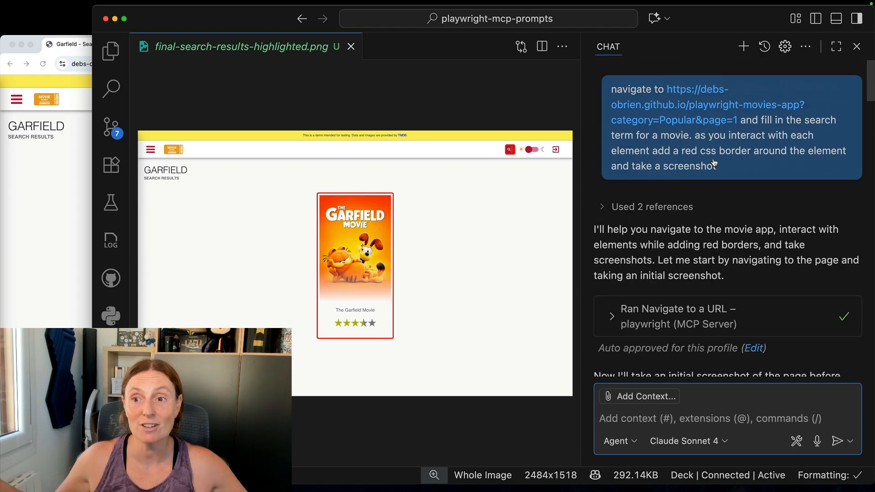
mouse_move(715, 163)
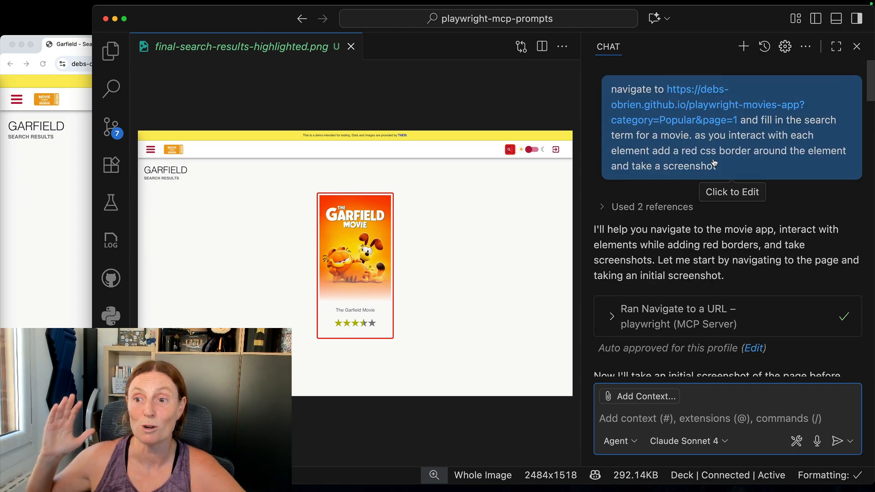